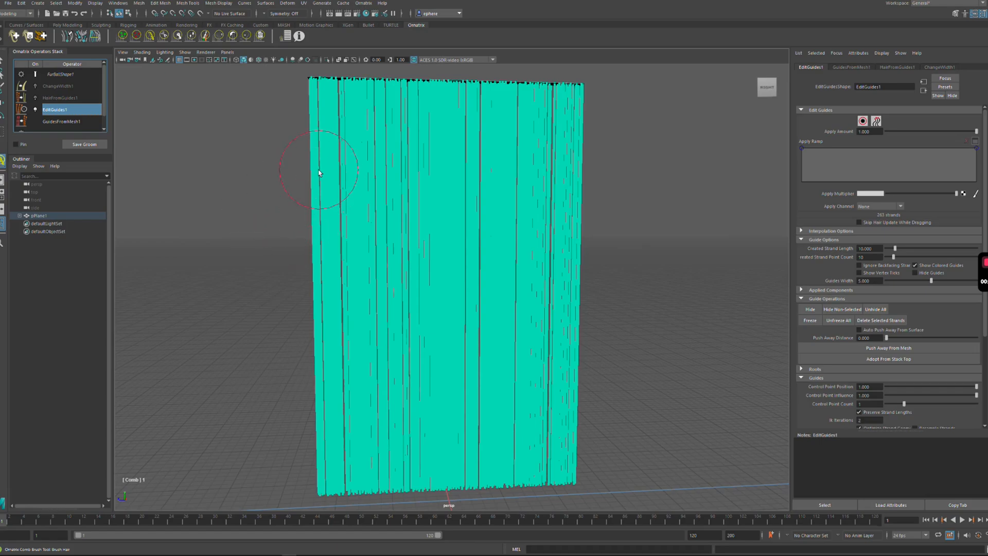
# - Comb a dent into the left side and a wave through the middle and right edge of the guides
pyautogui.moveTo(318, 172); pyautogui.dragTo(392, 301)
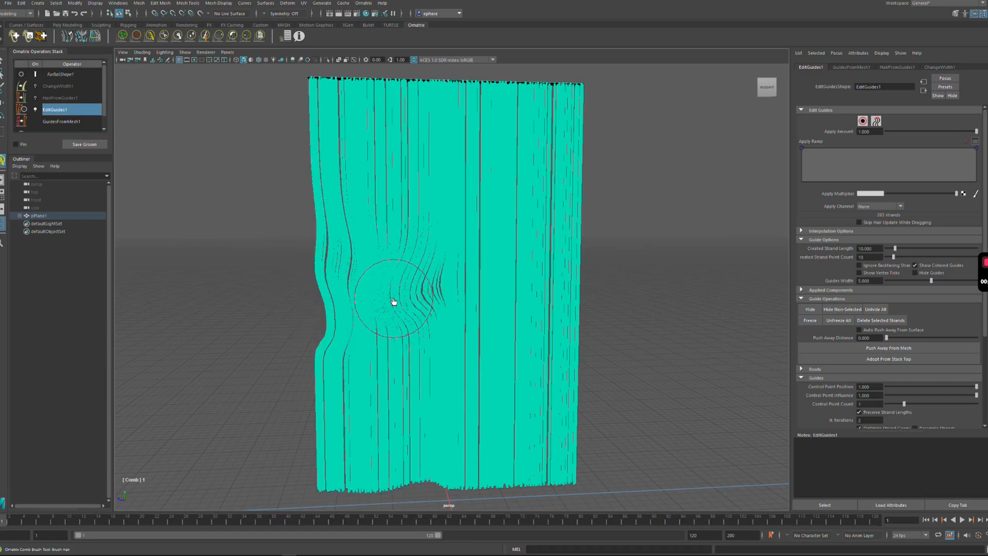
pyautogui.moveTo(391, 301); pyautogui.dragTo(608, 194)
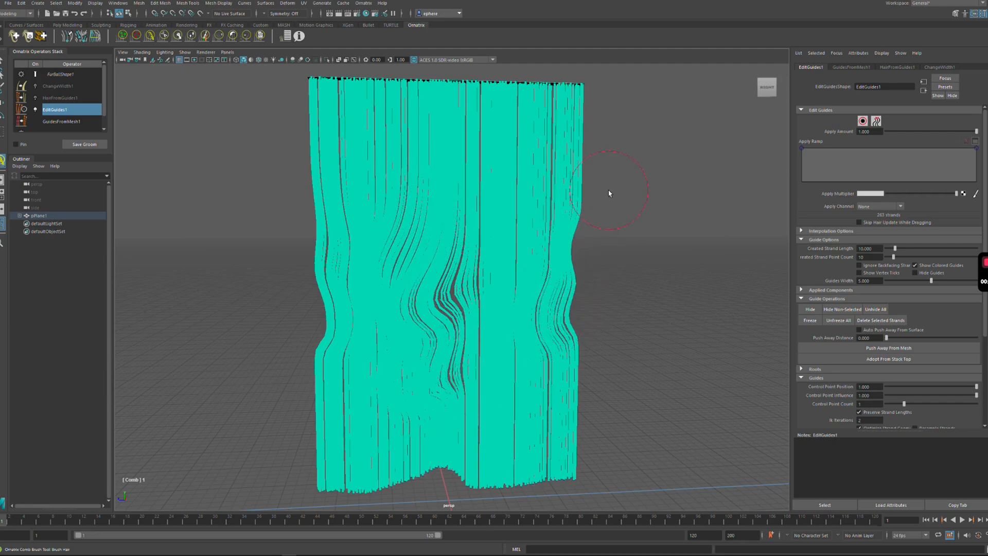
pyautogui.moveTo(608, 192); pyautogui.dragTo(558, 412)
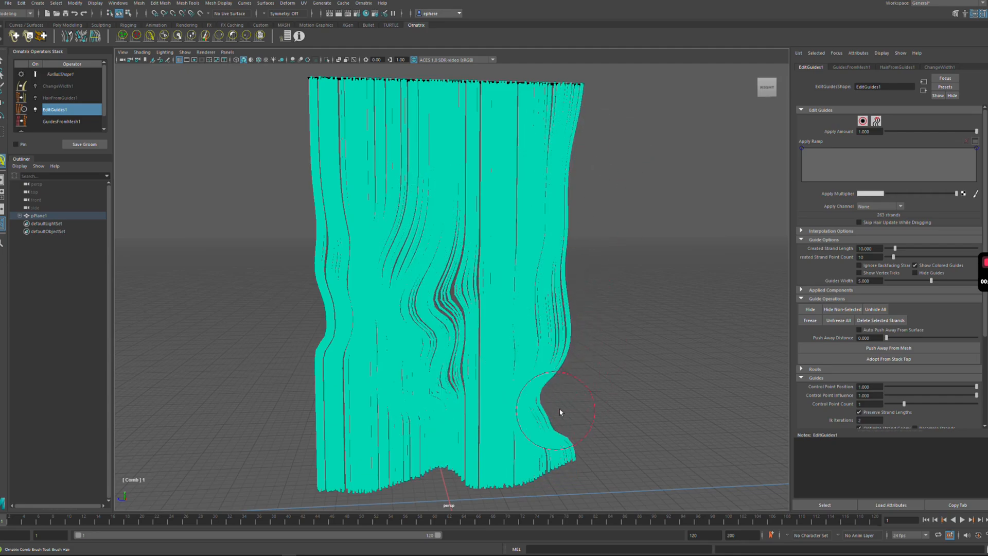
# - Curl the bottom-right corner inward and swirl the central strands down toward it
pyautogui.moveTo(557, 413); pyautogui.dragTo(478, 230)
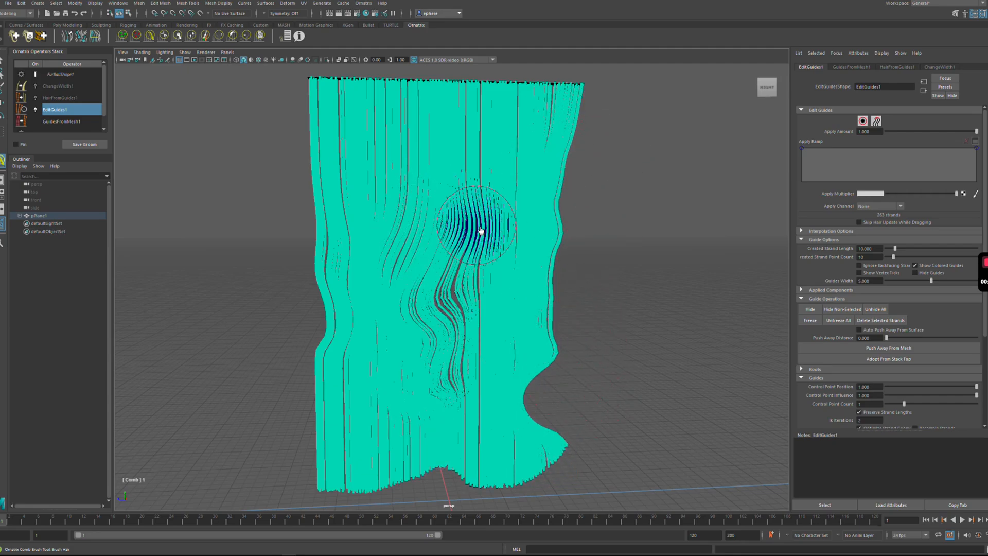
pyautogui.moveTo(476, 229); pyautogui.dragTo(476, 431)
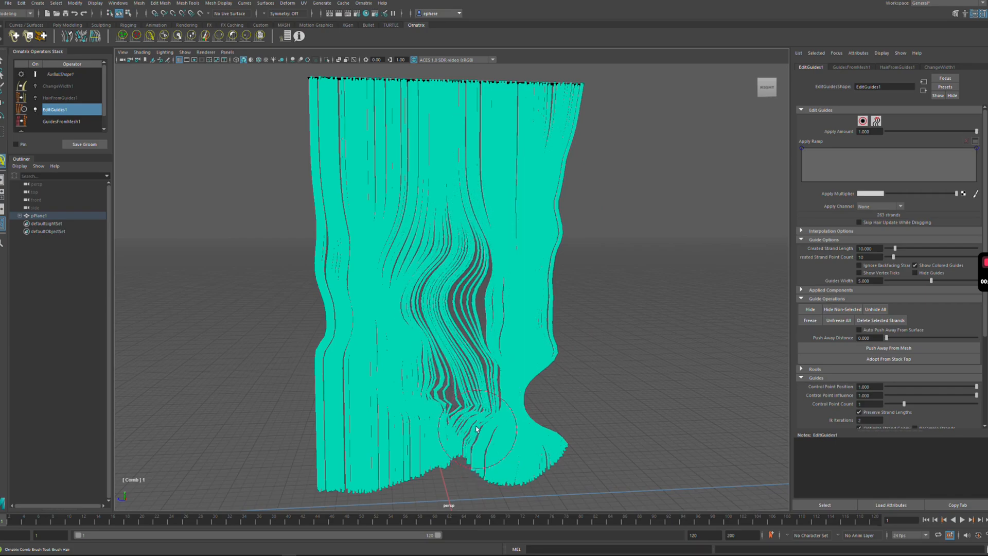
pyautogui.moveTo(479, 431); pyautogui.dragTo(593, 290)
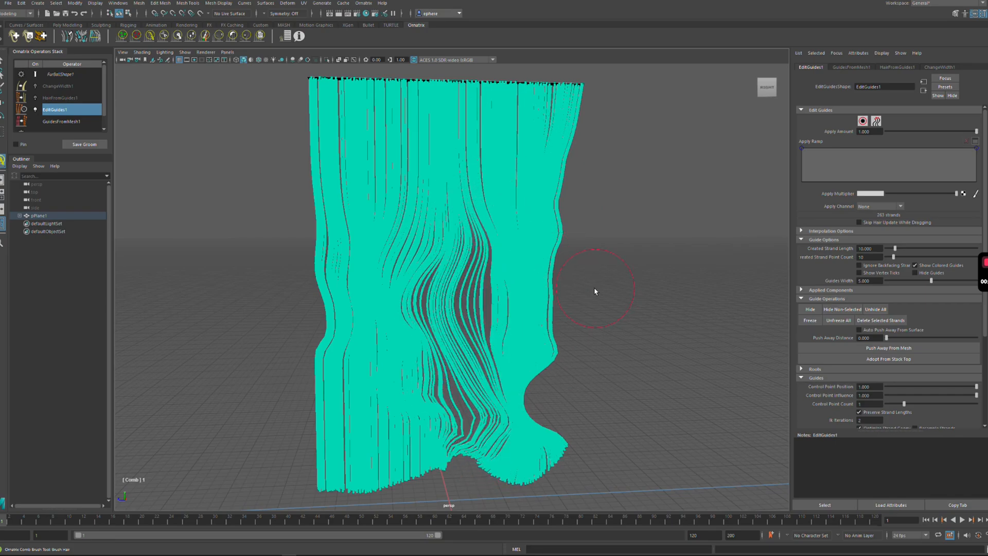
# - Paint-select the right half of the guides as a red group and comb those red strands
pyautogui.moveTo(593, 290); pyautogui.dragTo(485, 338)
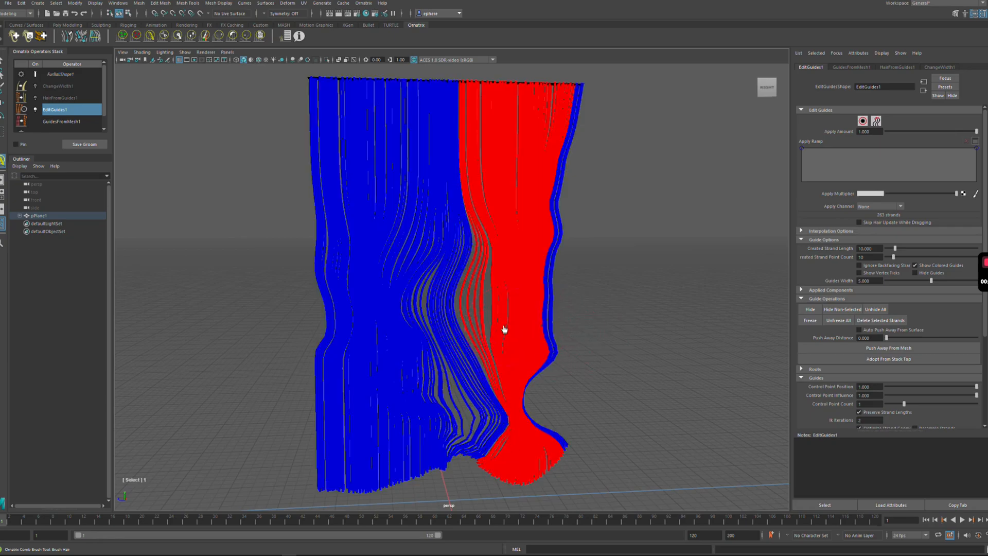
pyautogui.moveTo(504, 329); pyautogui.dragTo(563, 280)
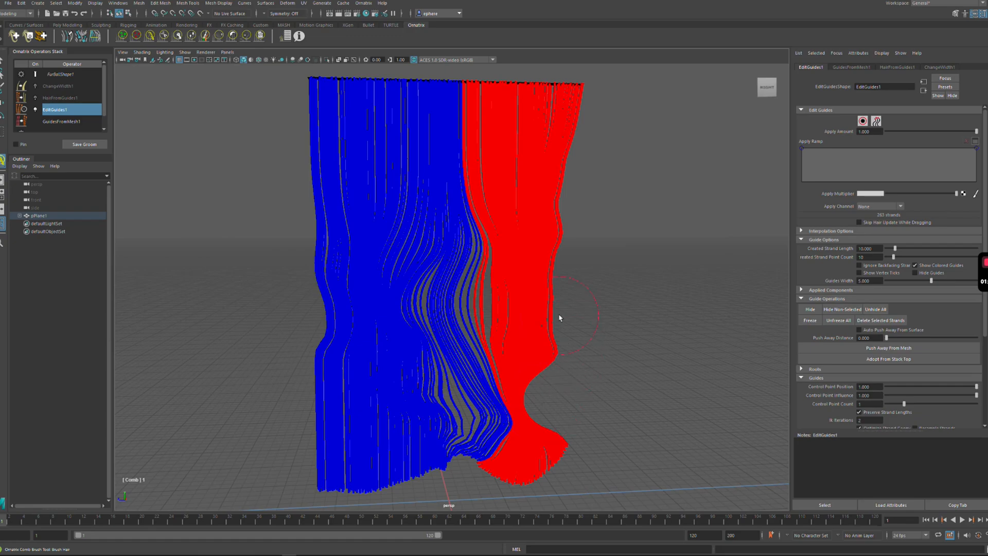
pyautogui.moveTo(561, 318); pyautogui.dragTo(548, 312)
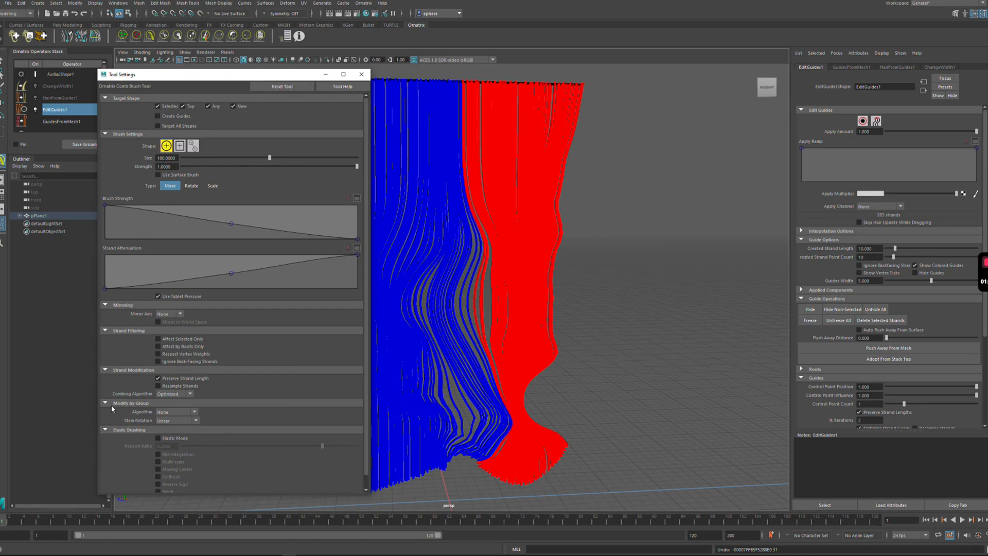
pyautogui.moveTo(157, 408)
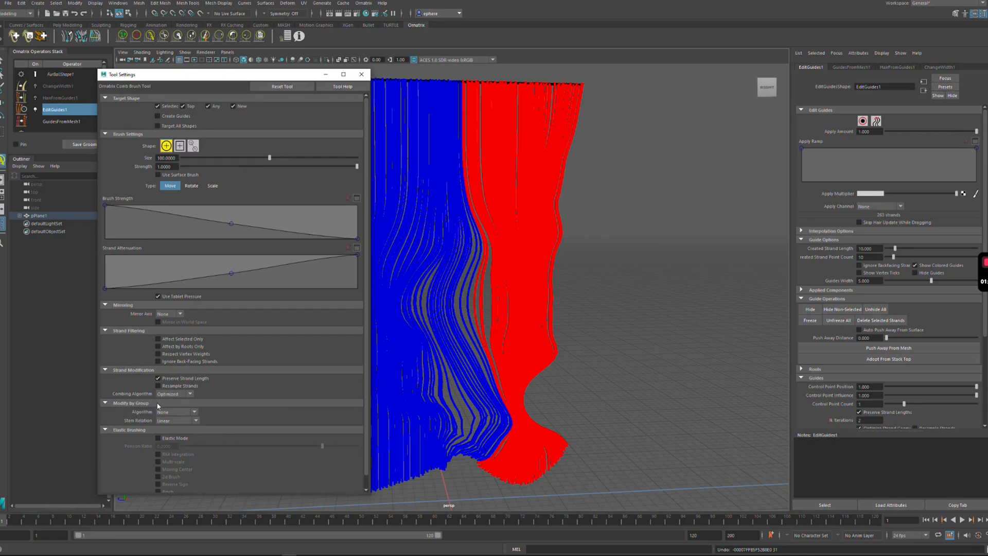
# - Change the comb's Modify by Group algorithm from None to a group mode
pyautogui.click(176, 412)
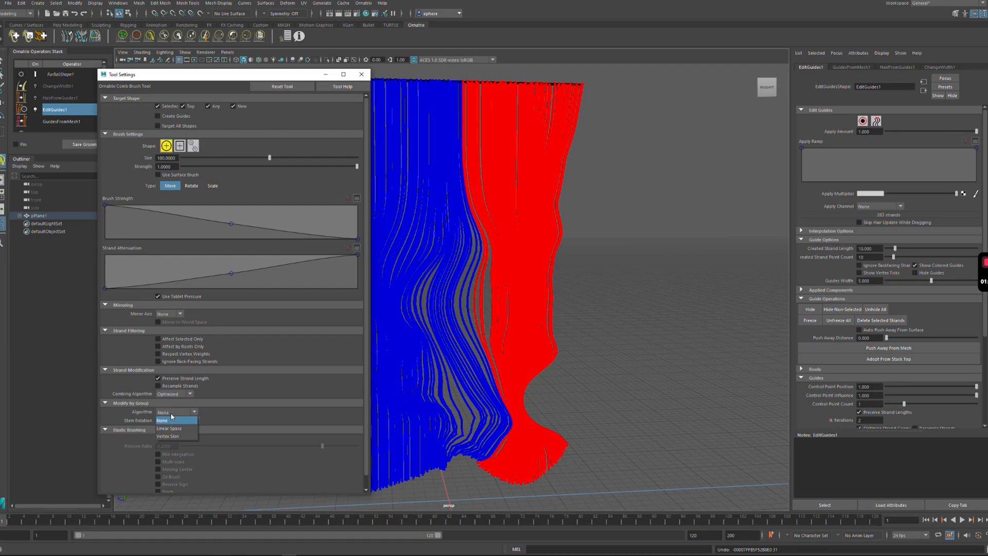
pyautogui.moveTo(169, 428)
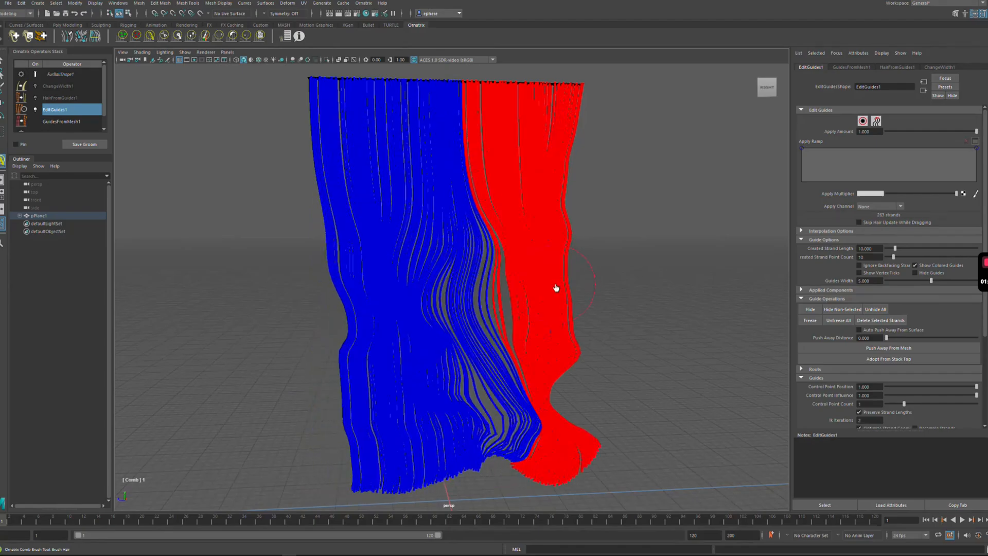
# - Shift the red strand group sideways as one piece along the blue-red seam
pyautogui.moveTo(555, 288); pyautogui.dragTo(424, 288)
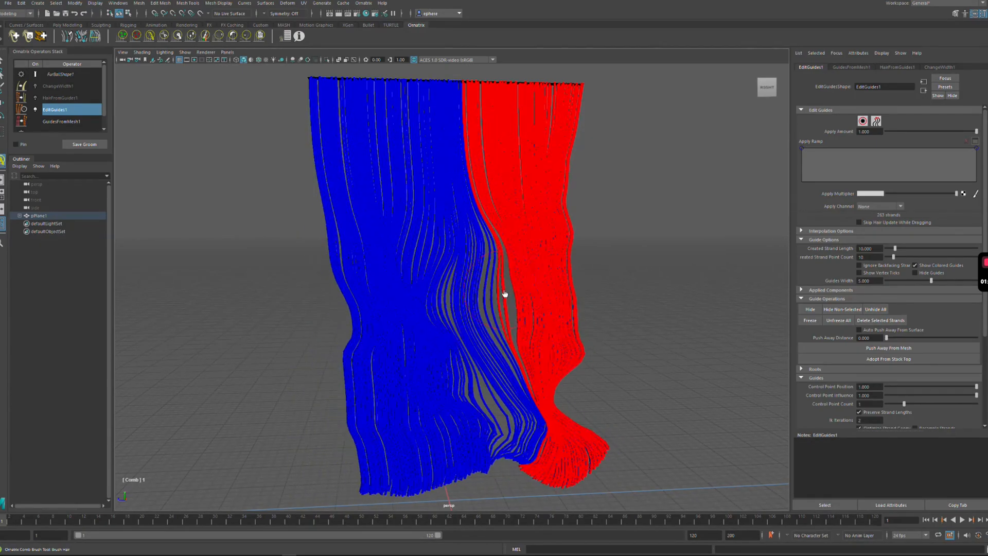
pyautogui.moveTo(504, 293); pyautogui.dragTo(384, 300)
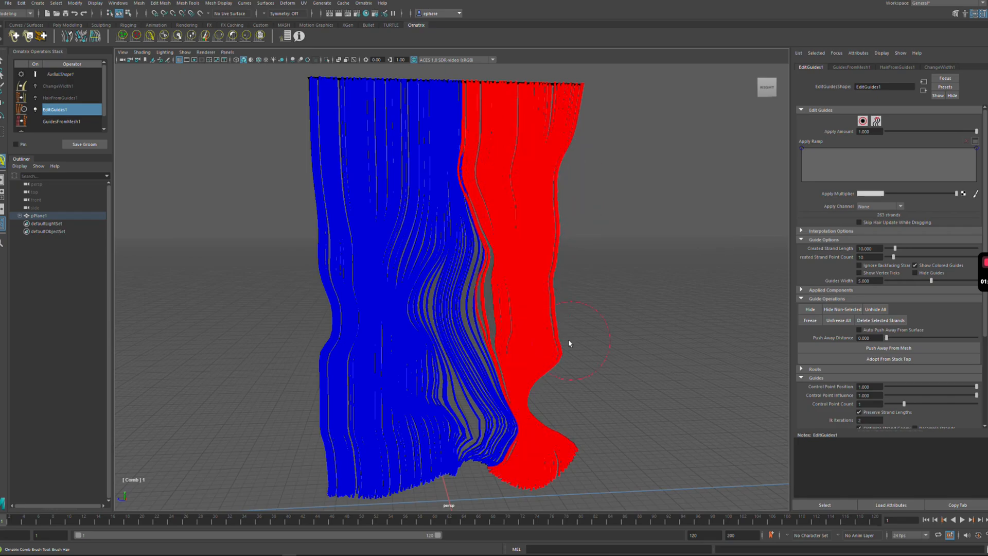
# - Pinch the lower end of the red group inward into a narrow tail
pyautogui.moveTo(569, 344); pyautogui.dragTo(553, 449)
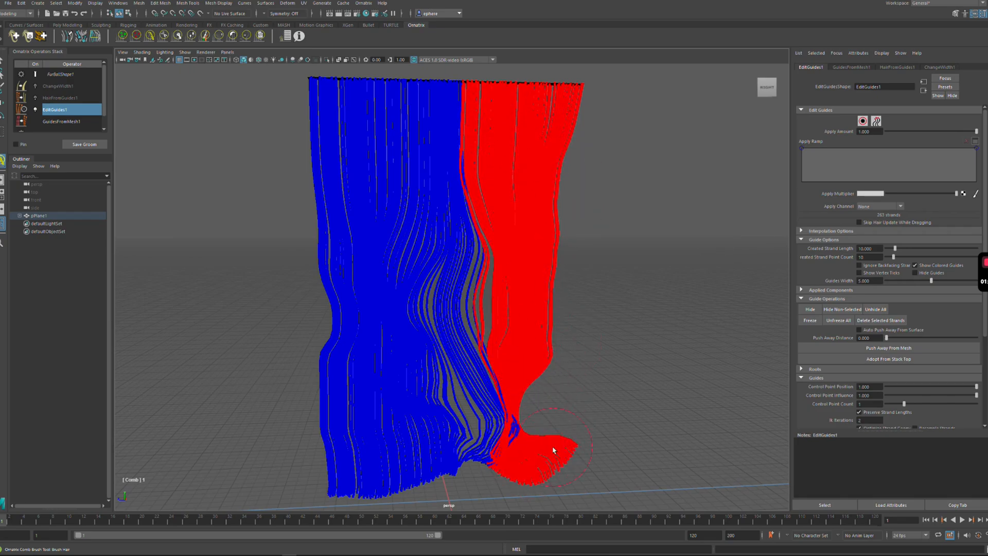
pyautogui.moveTo(554, 450); pyautogui.dragTo(518, 388)
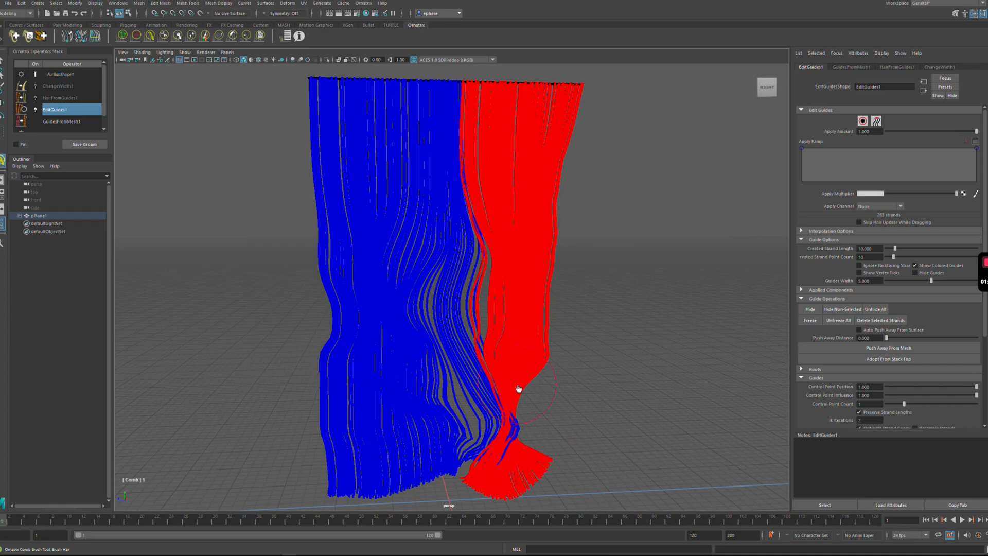
pyautogui.moveTo(519, 389); pyautogui.dragTo(538, 250)
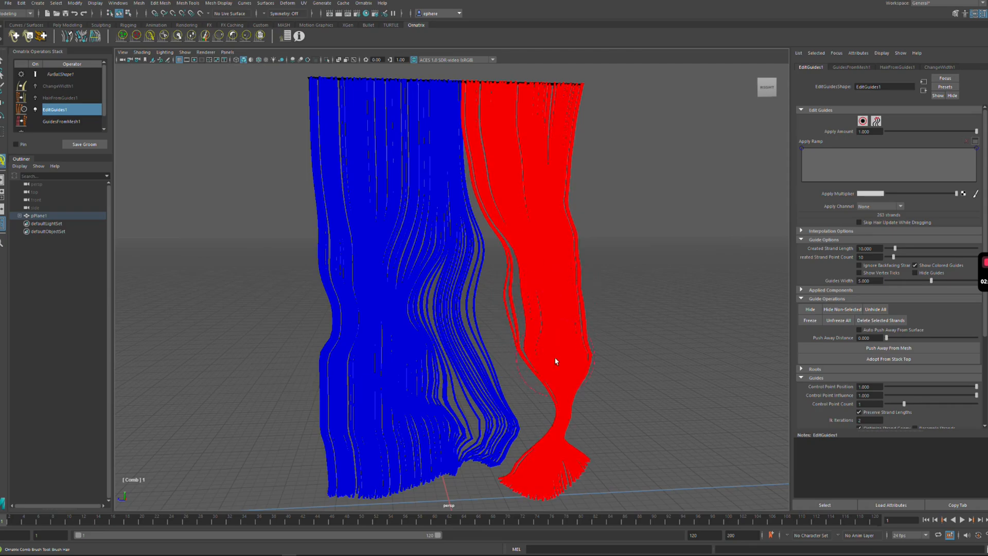
# - Narrow the red group above its flared tip and tidy its right edge
pyautogui.moveTo(555, 362); pyautogui.dragTo(542, 469)
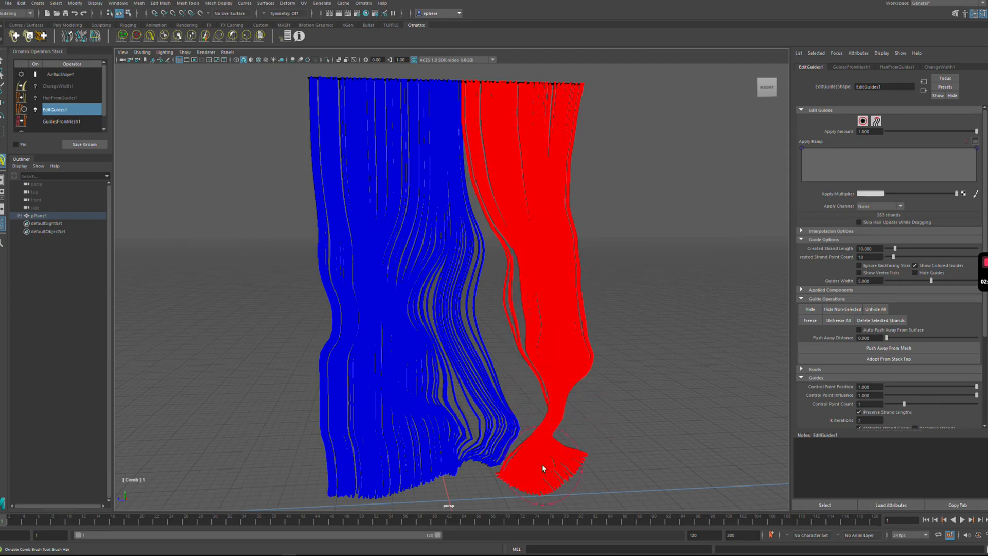
pyautogui.moveTo(544, 468); pyautogui.dragTo(607, 415)
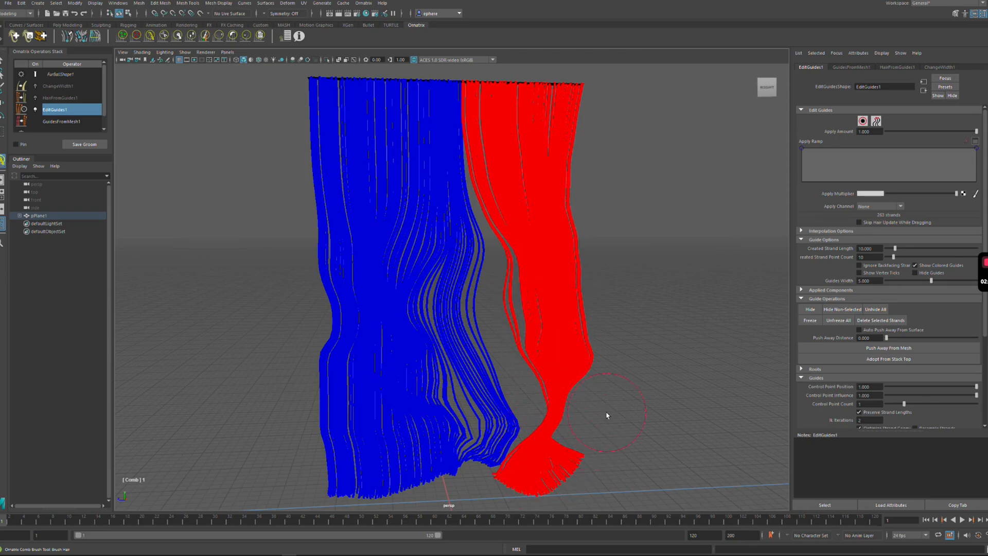
pyautogui.moveTo(608, 415); pyautogui.dragTo(591, 342)
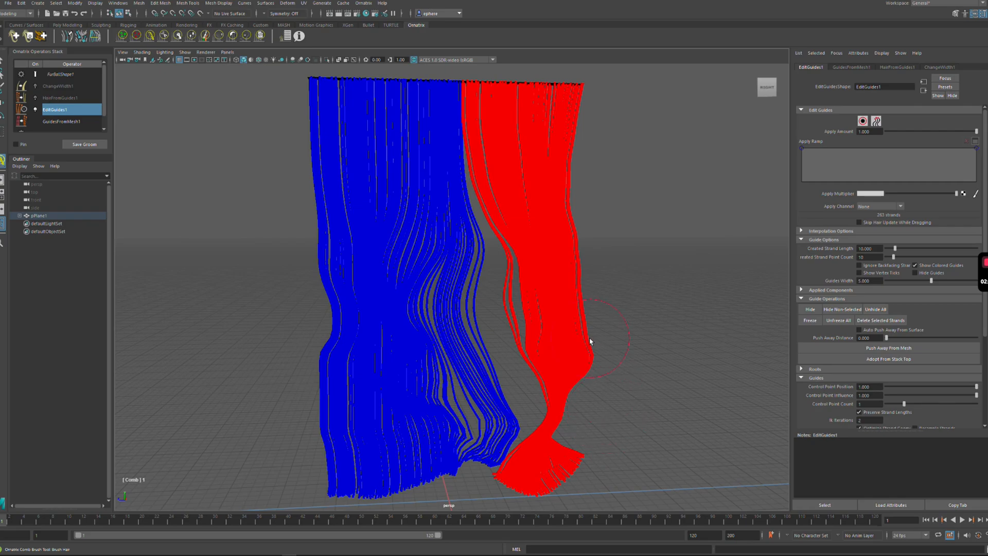
pyautogui.moveTo(559, 221)
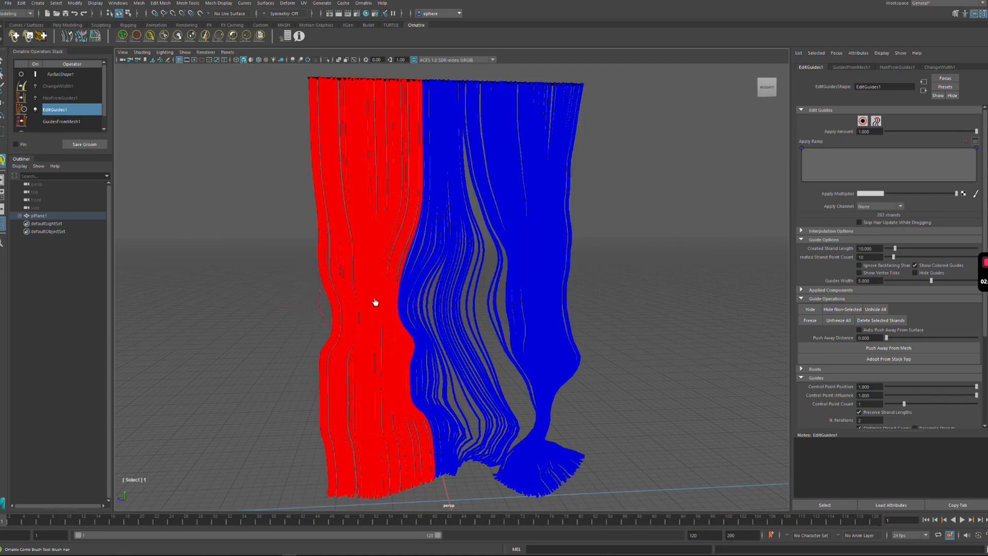
# - Select the left section of guides and assign it to its own strand group
pyautogui.moveTo(374, 302); pyautogui.dragTo(368, 256)
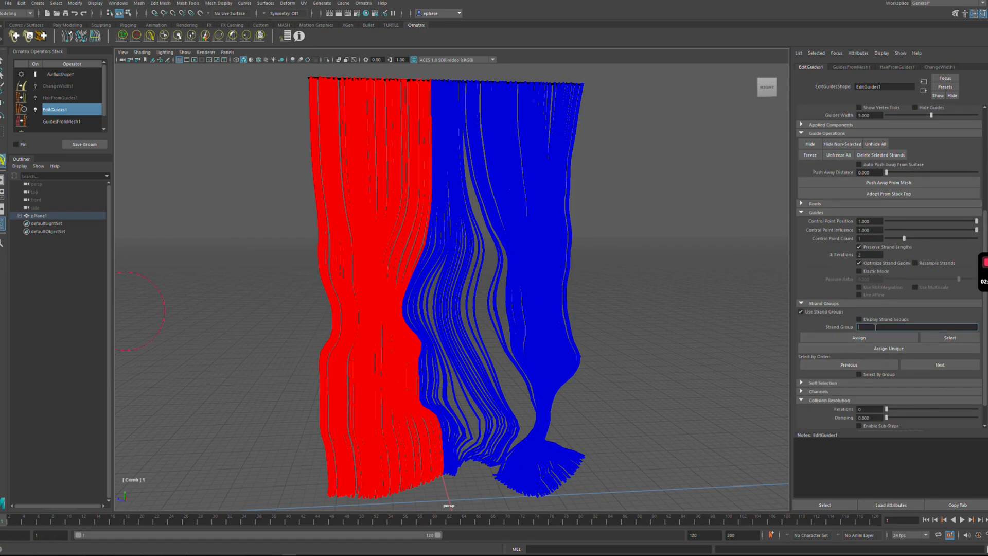
pyautogui.click(858, 337)
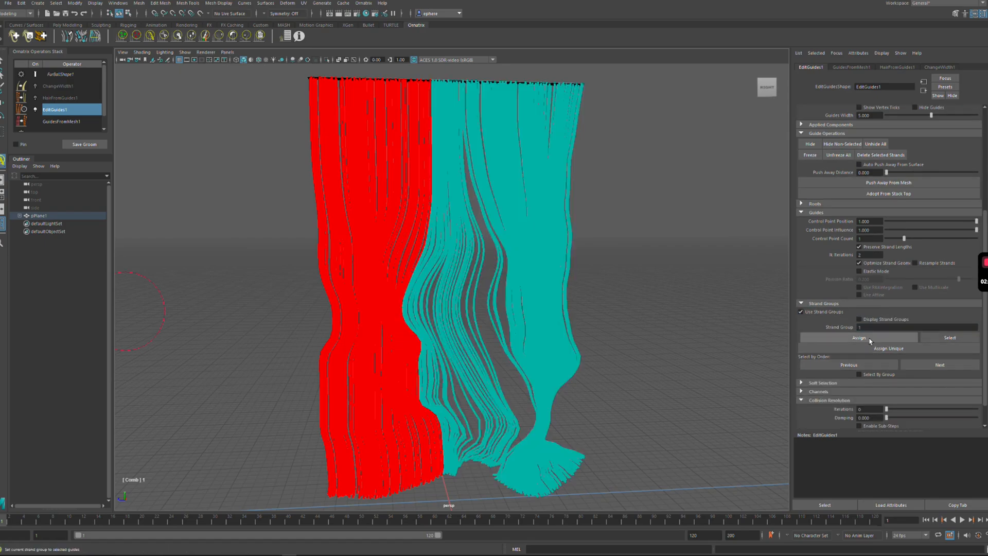
pyautogui.click(858, 337)
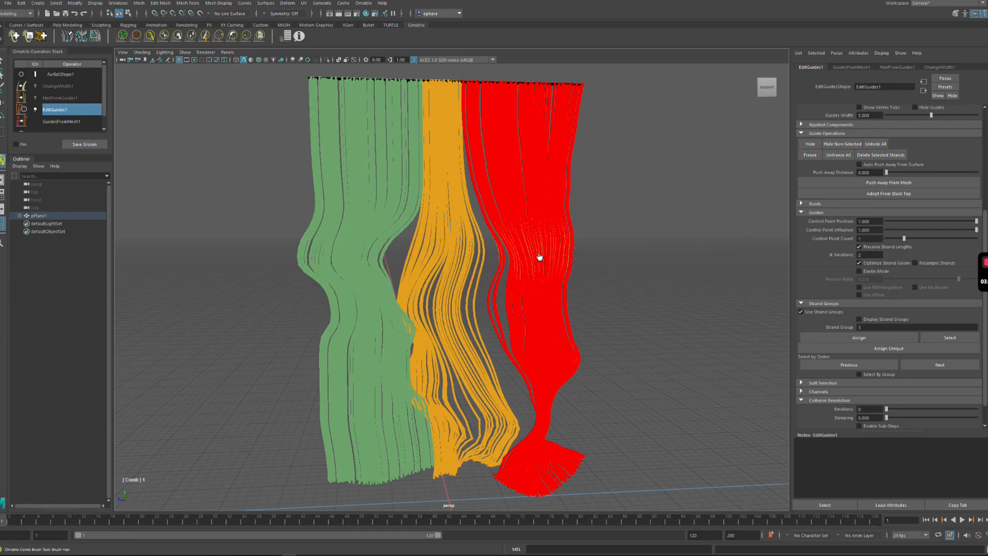
# - Bend the orange group as a whole, pushing its bottom to the left
pyautogui.moveTo(538, 257); pyautogui.dragTo(466, 305)
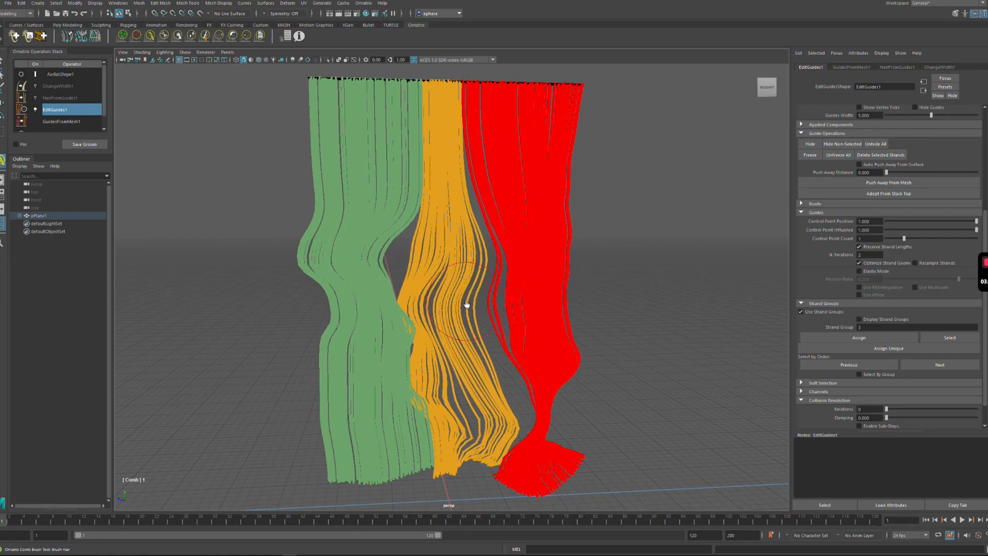
pyautogui.moveTo(466, 305); pyautogui.dragTo(472, 390)
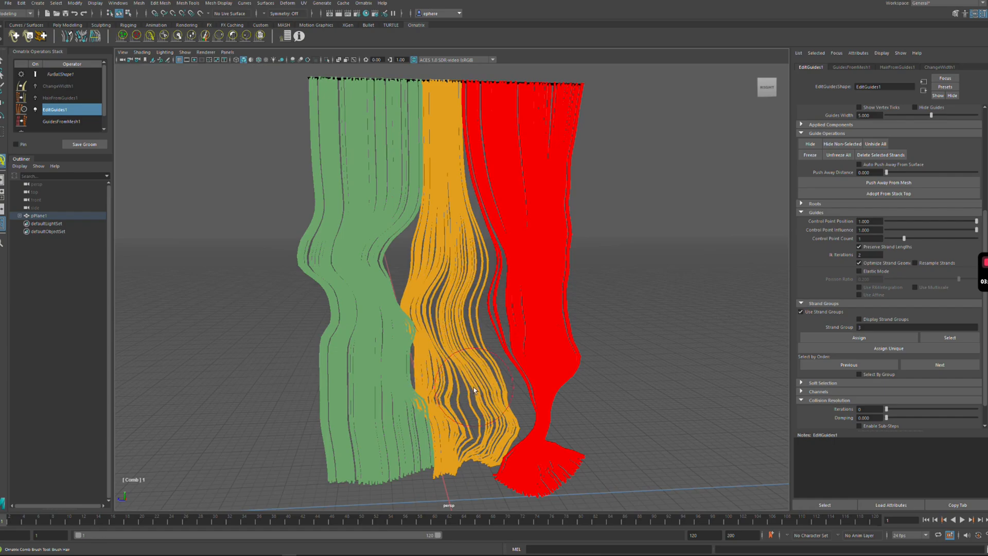
pyautogui.moveTo(473, 389); pyautogui.dragTo(433, 431)
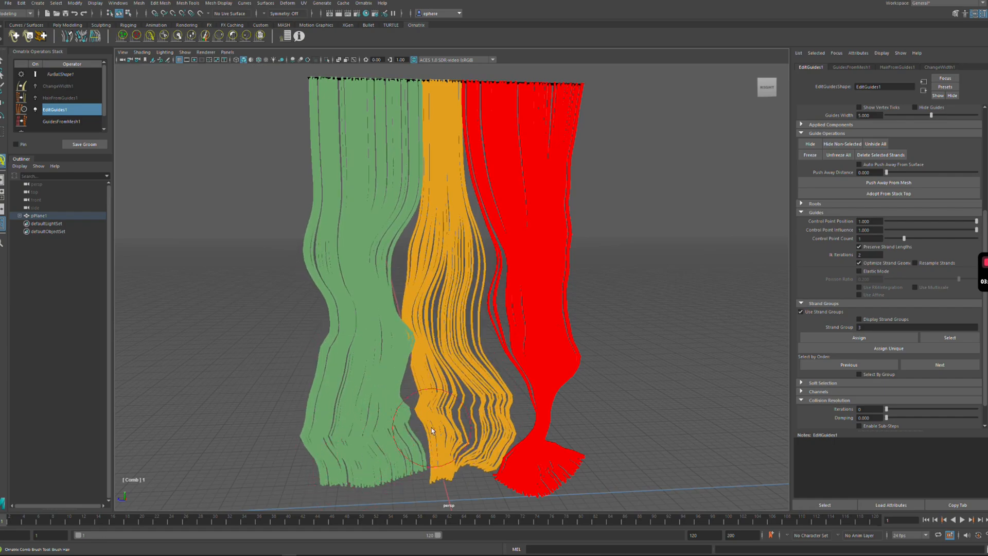
pyautogui.moveTo(431, 430); pyautogui.dragTo(558, 417)
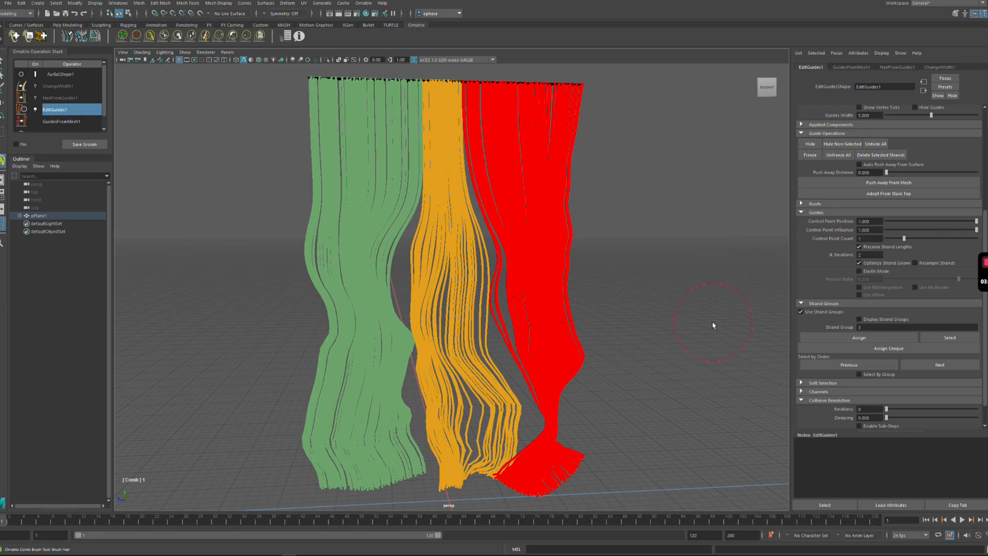
# - Bend the middle of the red group inward as one unit
pyautogui.moveTo(712, 325); pyautogui.dragTo(573, 248)
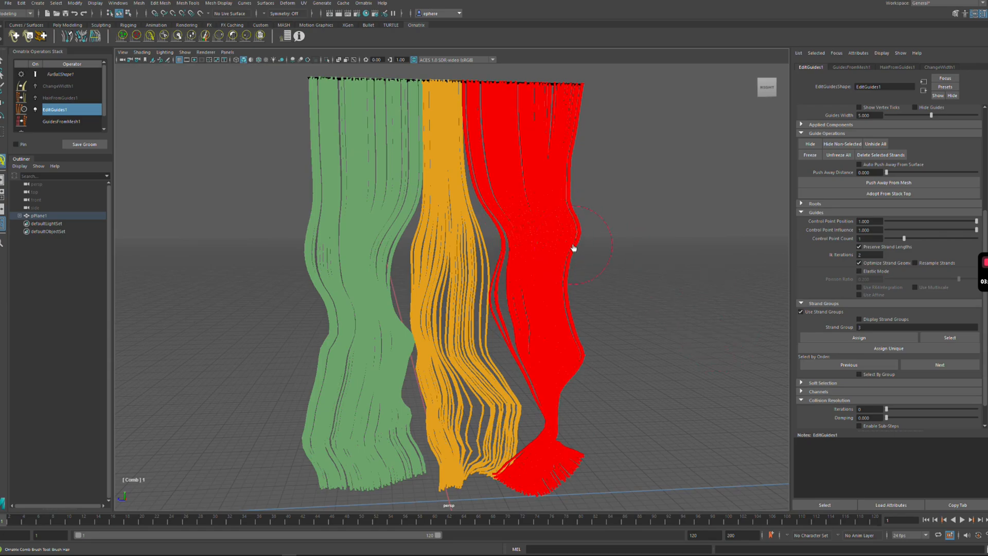
pyautogui.moveTo(573, 246); pyautogui.dragTo(552, 244)
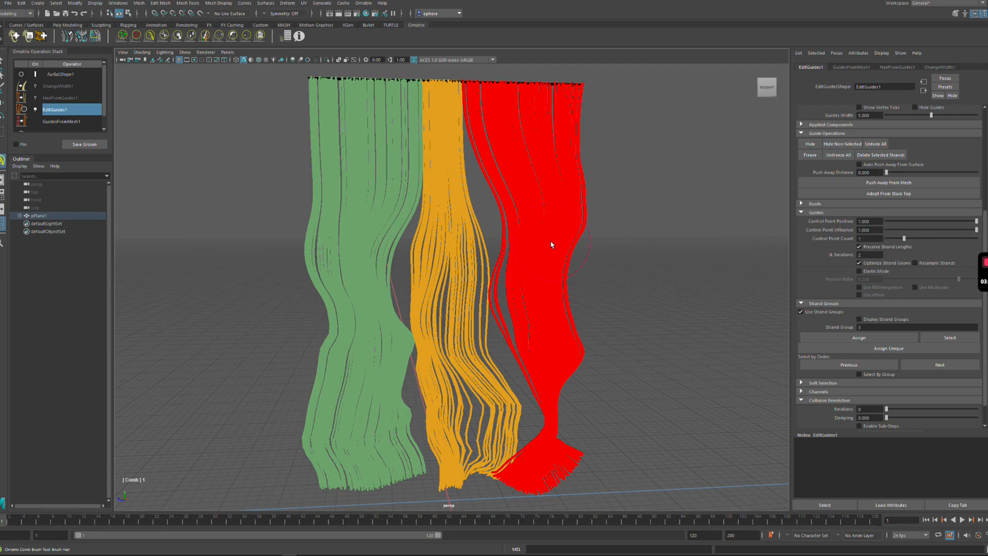